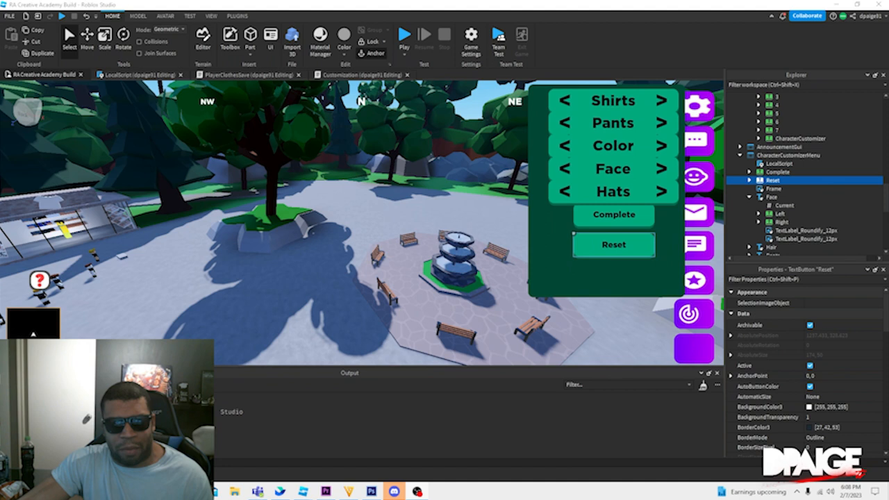
pyautogui.moveTo(552, 245)
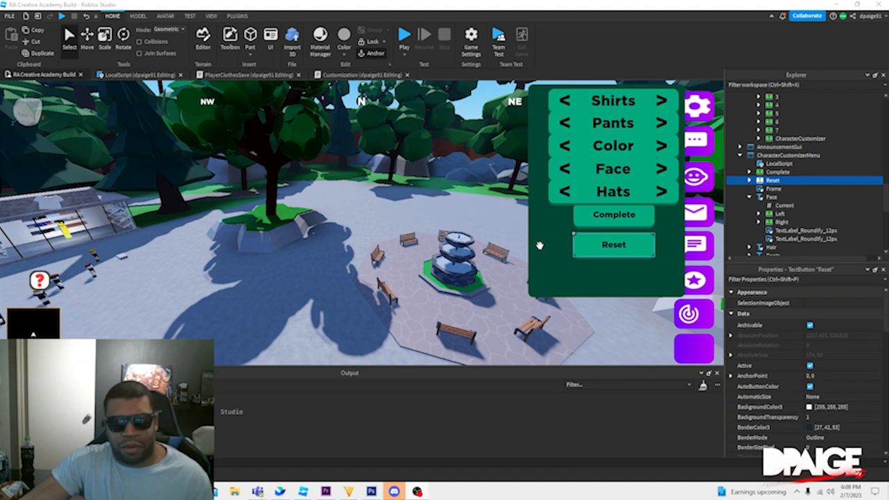
pyautogui.moveTo(492, 211)
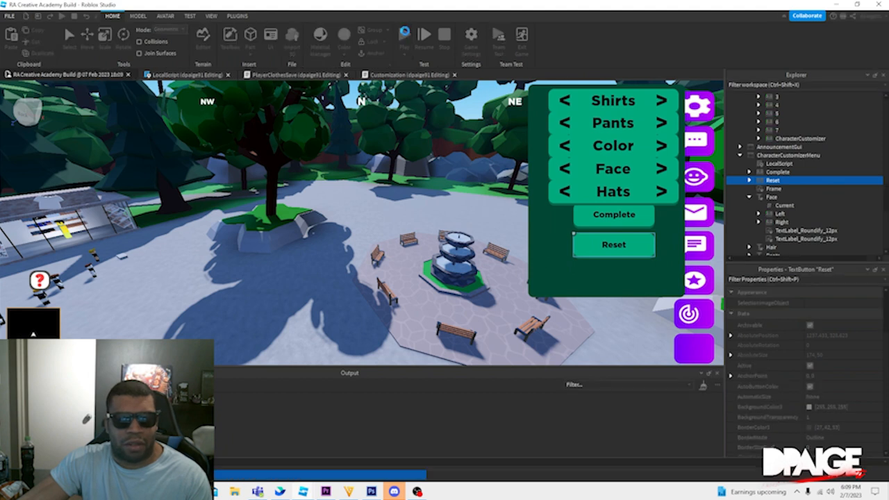
# Start a playtest from the Home tab and load into the character customizer menu.
pyautogui.click(466, 33)
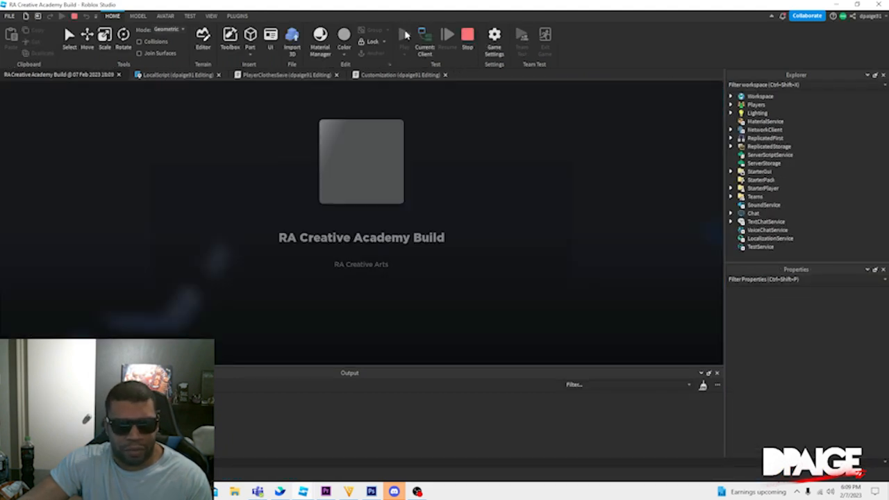
pyautogui.click(405, 33)
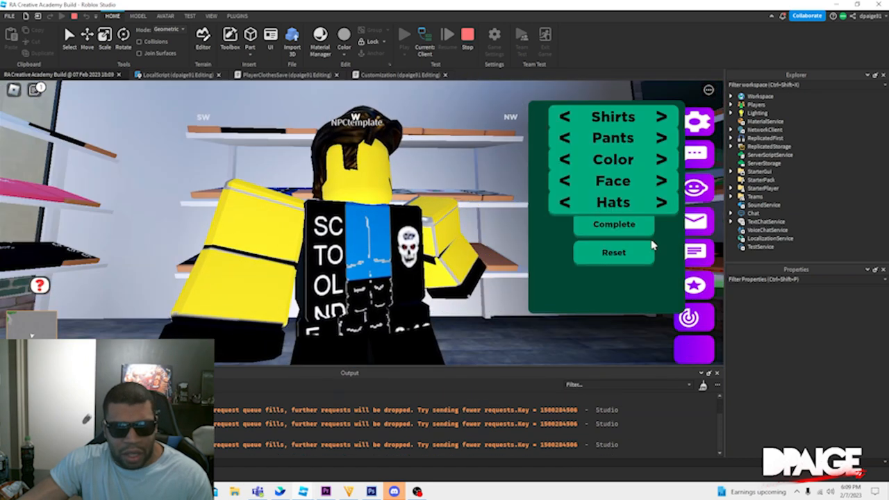
# Complete customization so the avatar walks the plaza wearing the black outfit.
pyautogui.click(661, 117)
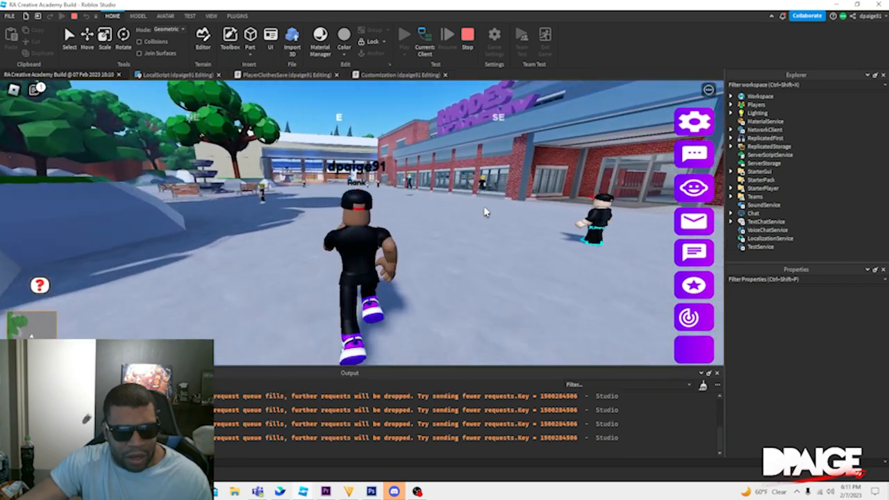
# Reopen the character customizer menu from inside the clothing store.
pyautogui.click(466, 35)
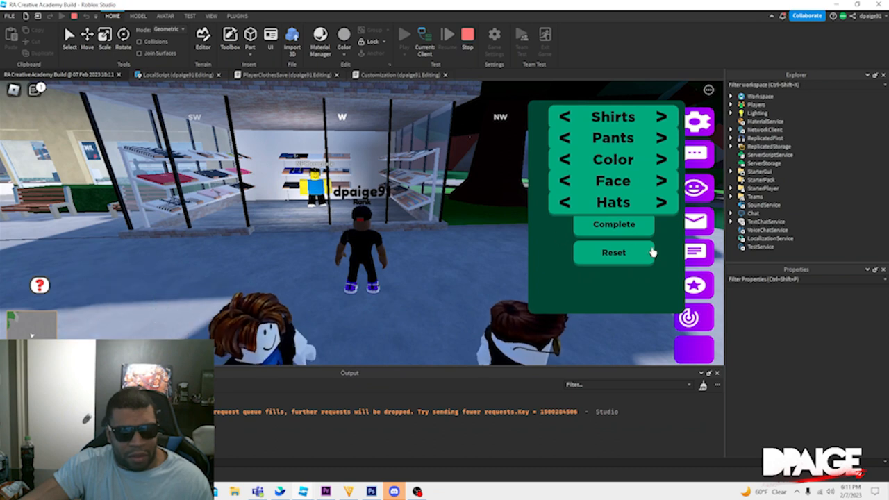
pyautogui.moveTo(611, 332)
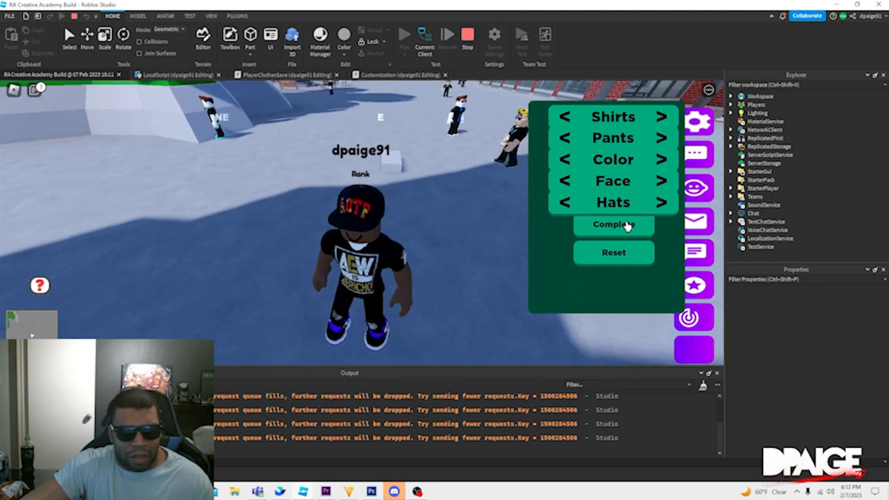
# Complete the outfit with the black graphic shirt and red cap, returning outside.
pyautogui.click(612, 223)
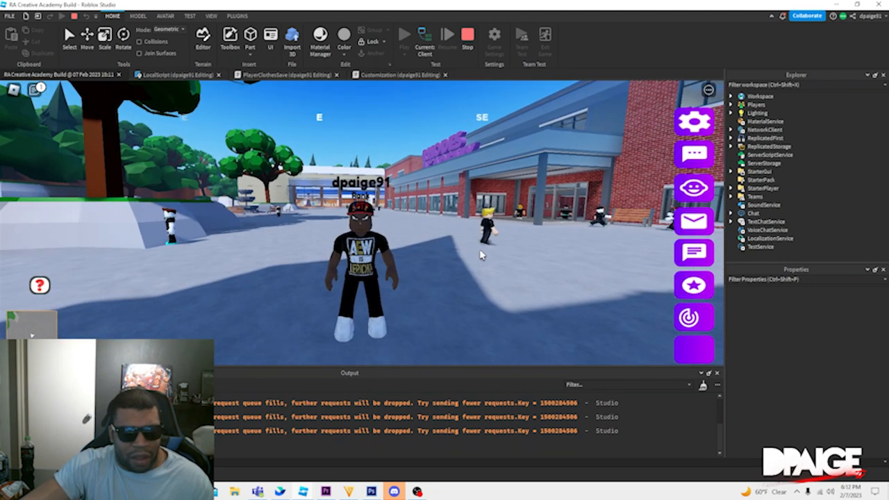